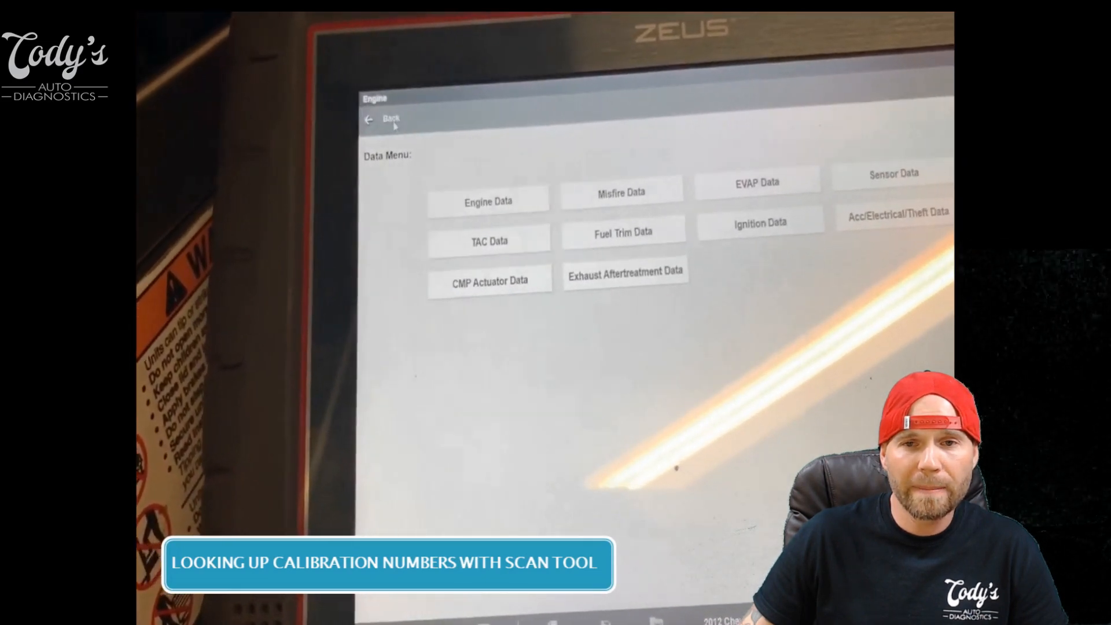
- Navigate from the Engine menu to Generic Functions and select ($09) Calibration Identification
left_click(385, 118)
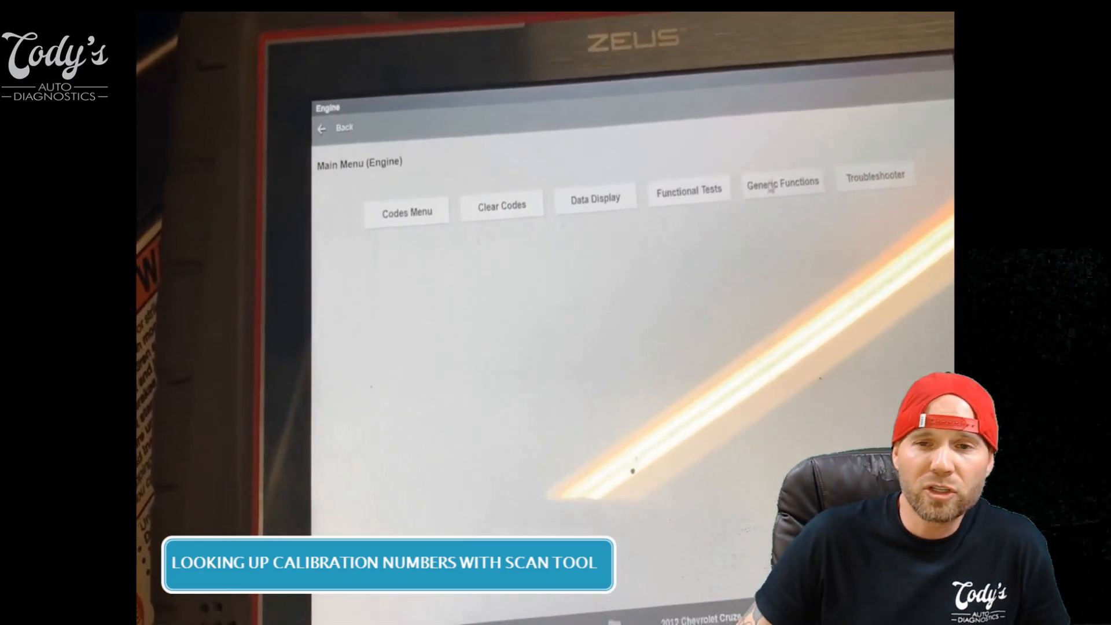
left_click(782, 182)
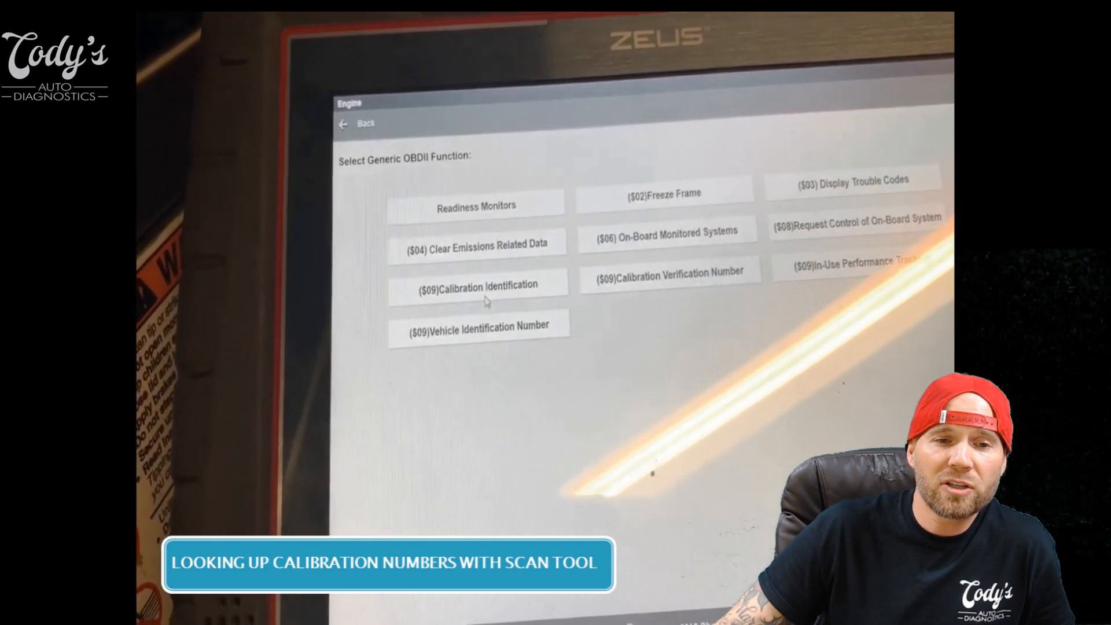
left_click(477, 285)
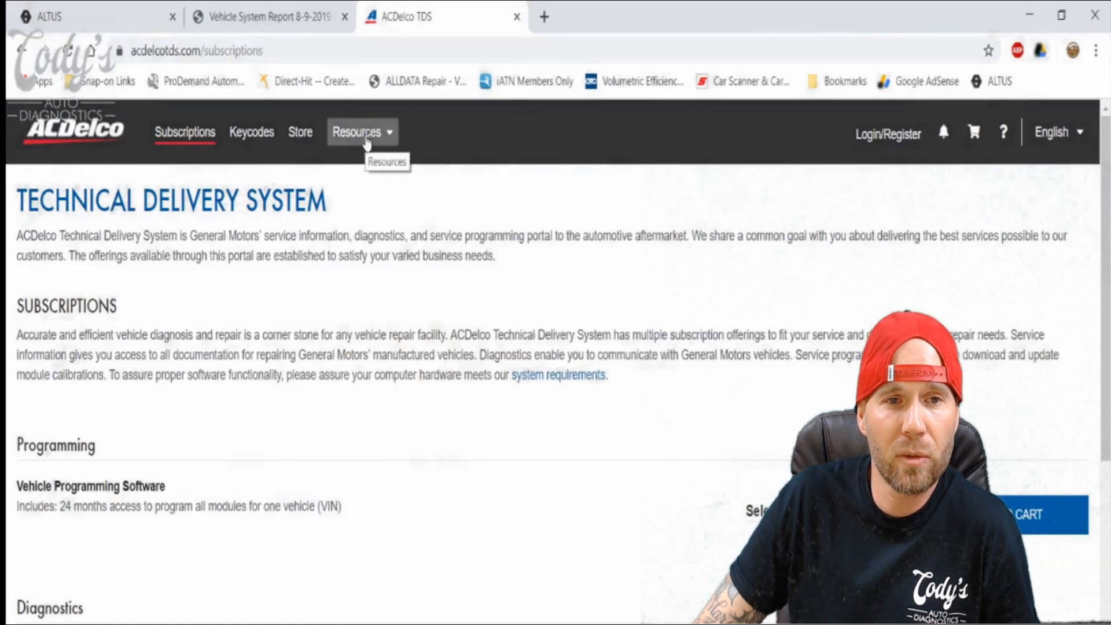
- Reach the TIS Calibration Information page from the ACDelco TDS Resources menu
left_click(357, 132)
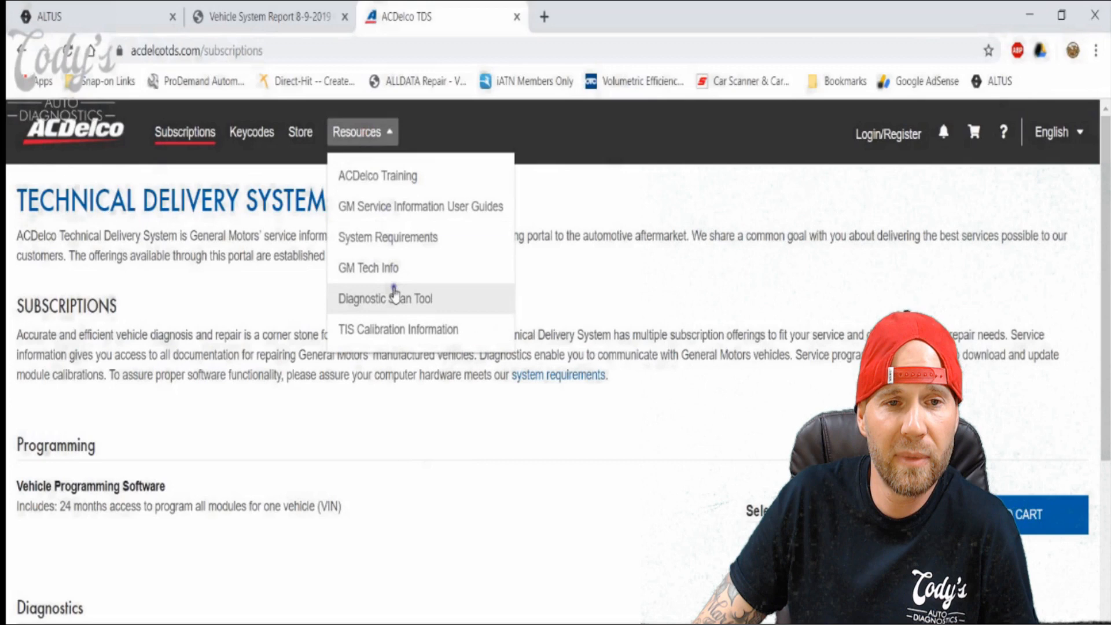
mouse_move(397, 328)
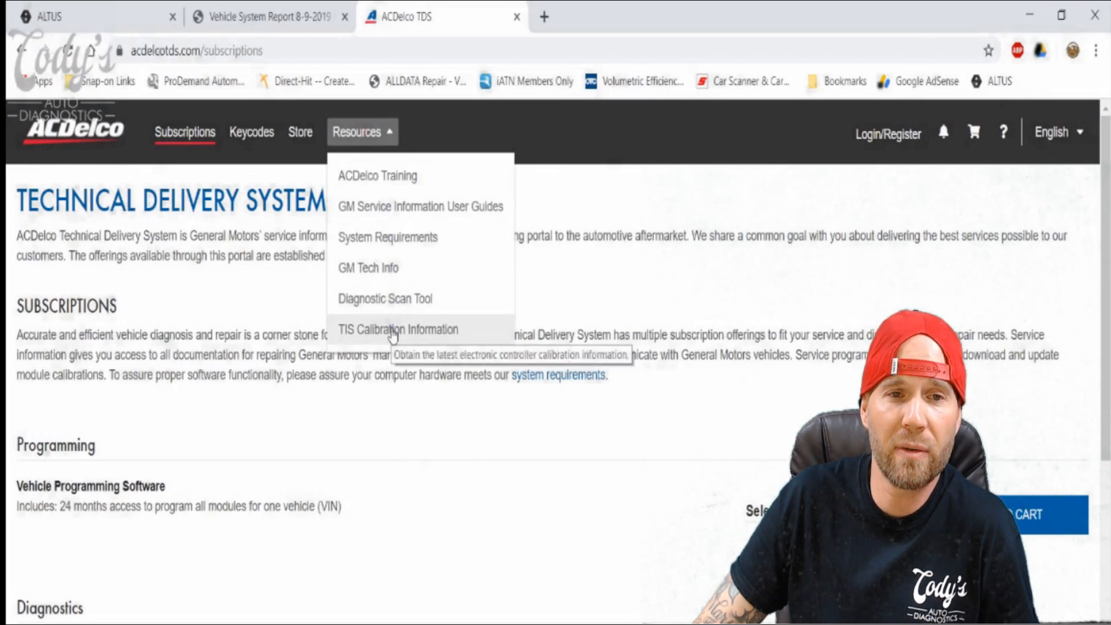
left_click(396, 329)
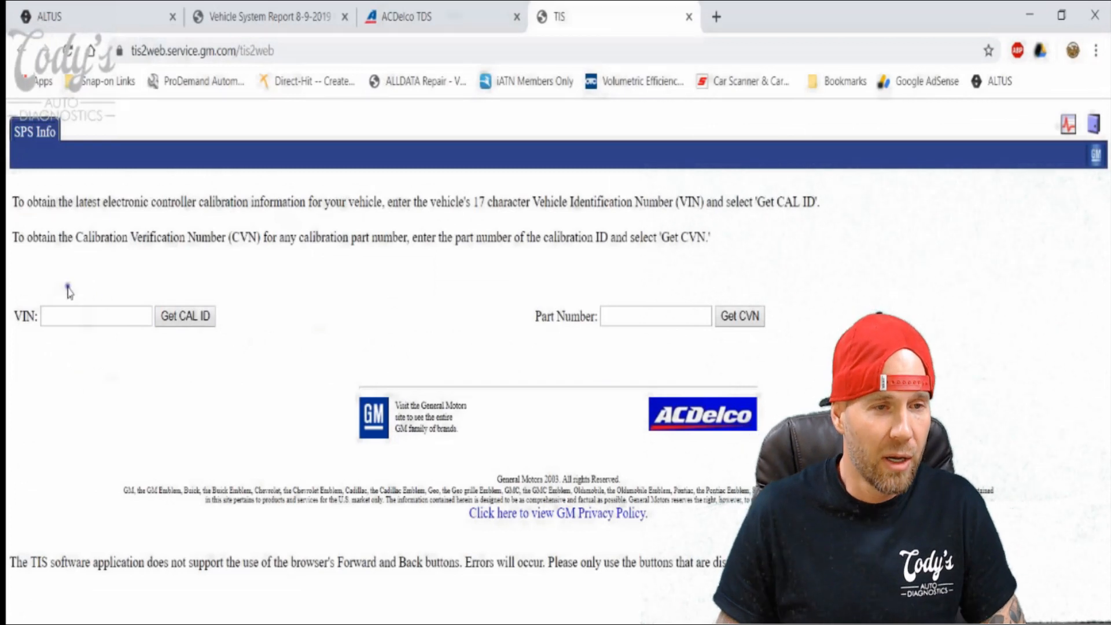
- Submit the vehicle VIN for CAL ID lookup and select ECM Engine Control Module as controller
left_click(96, 314)
type("1")
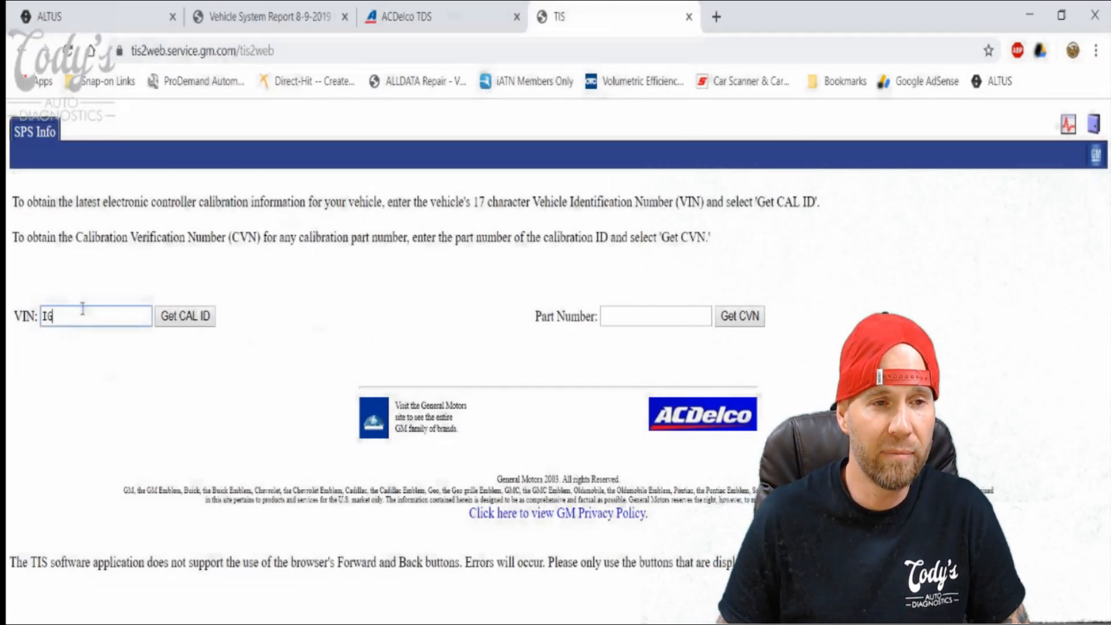
type("GIP")
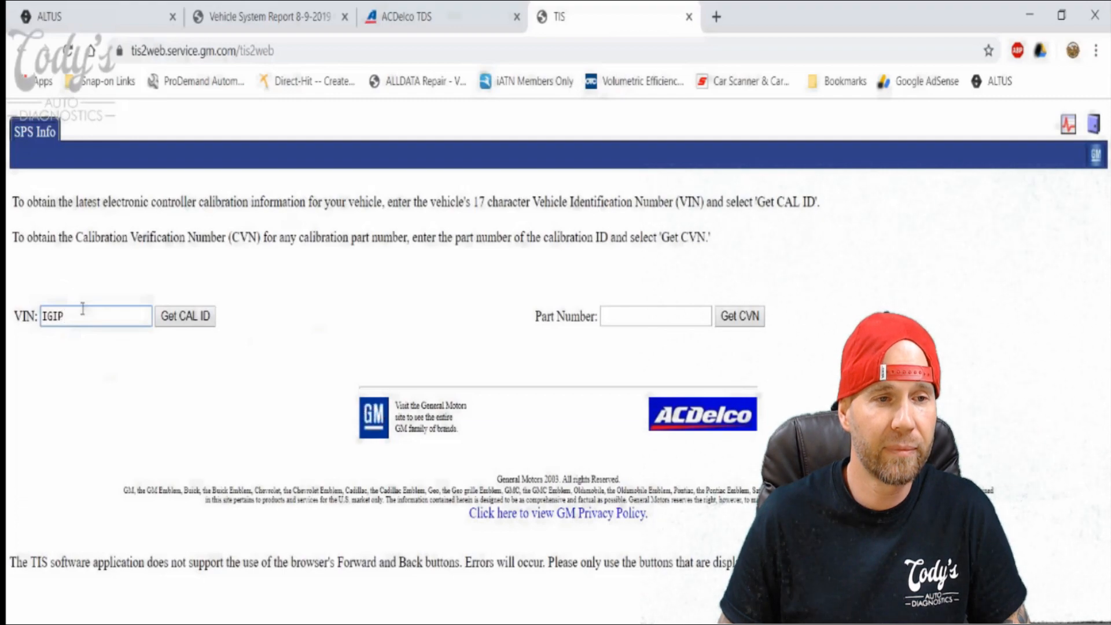
left_click(185, 314)
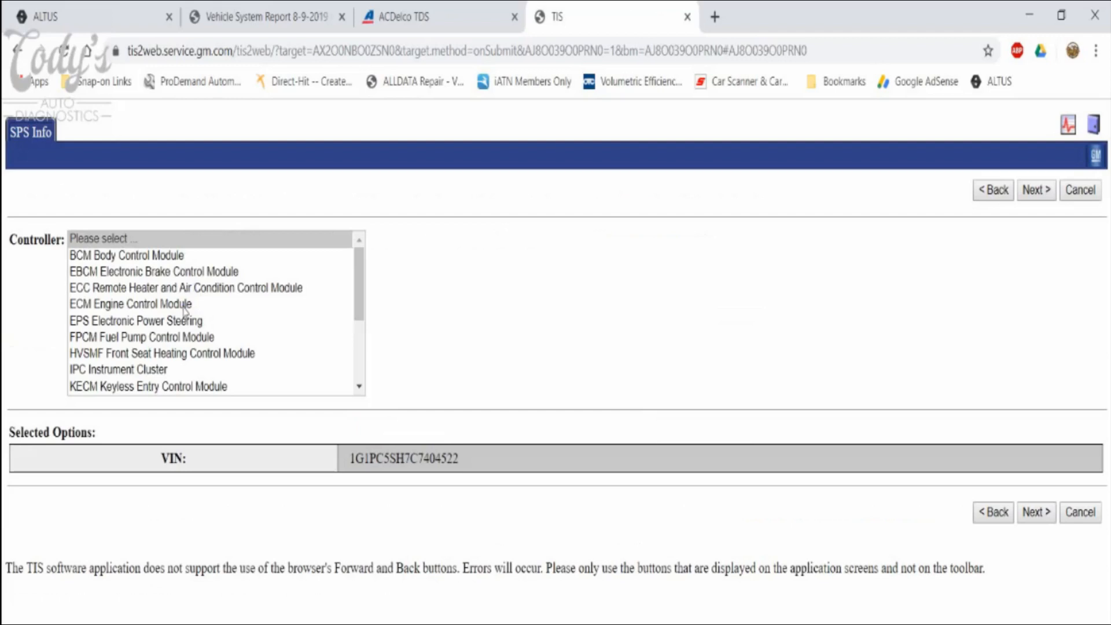
mouse_move(183, 306)
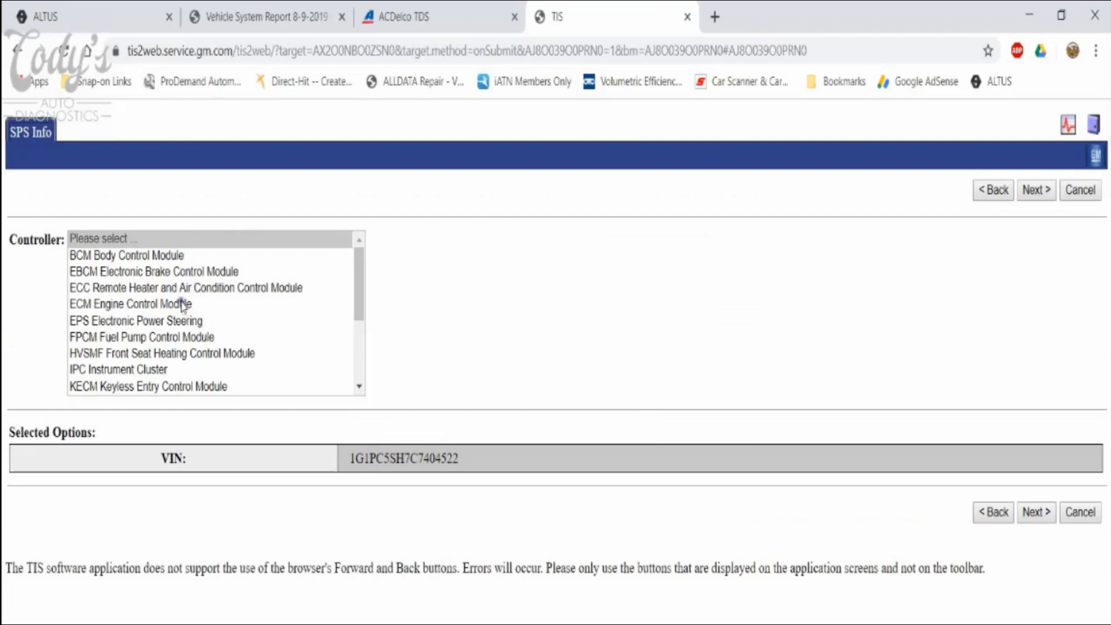
mouse_move(190, 326)
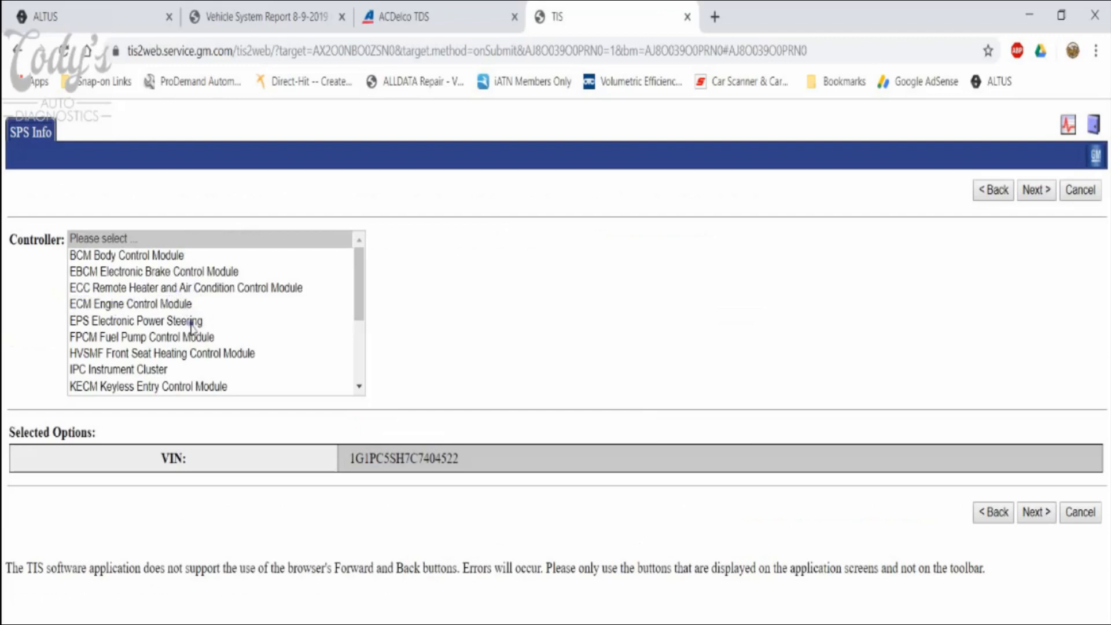
left_click(131, 303)
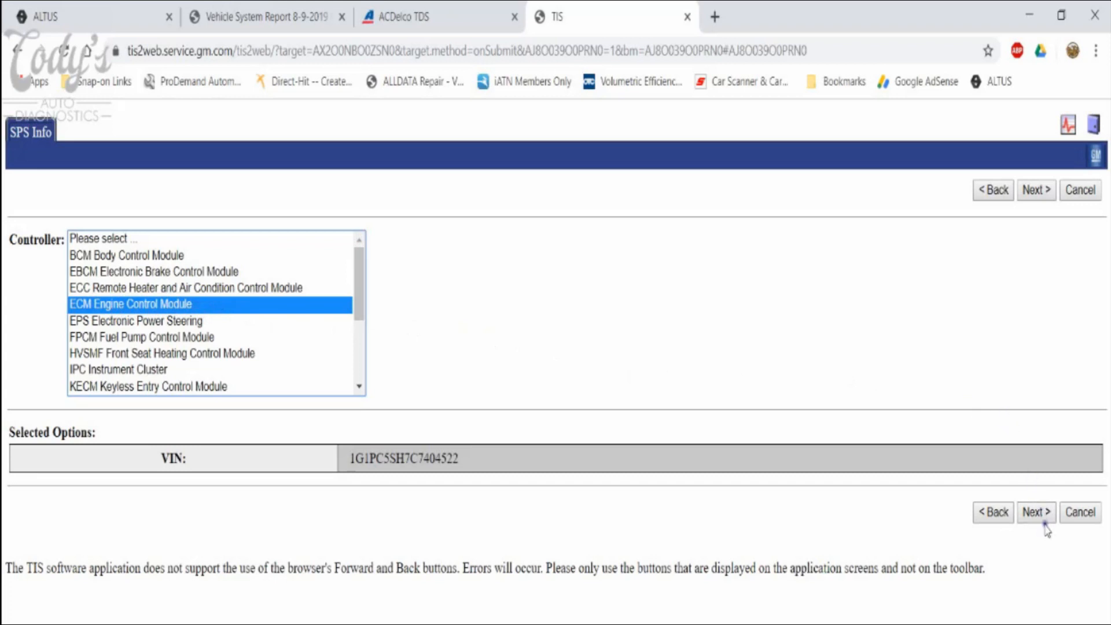
- Choose Programming function with Normal type to reach the ECM calibration history
left_click(1034, 513)
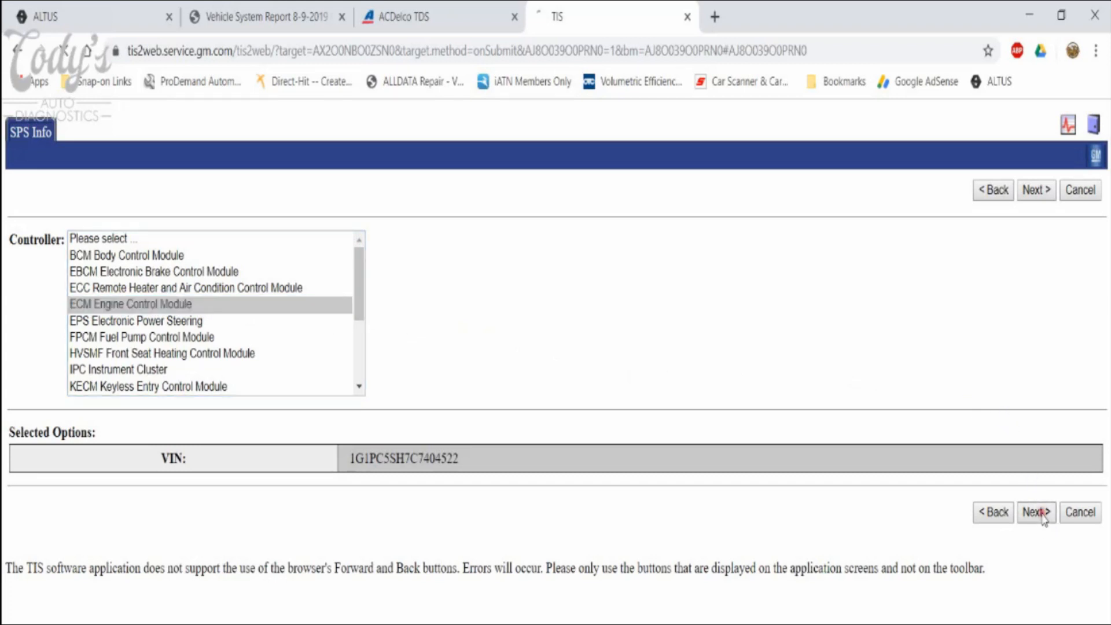
left_click(1035, 512)
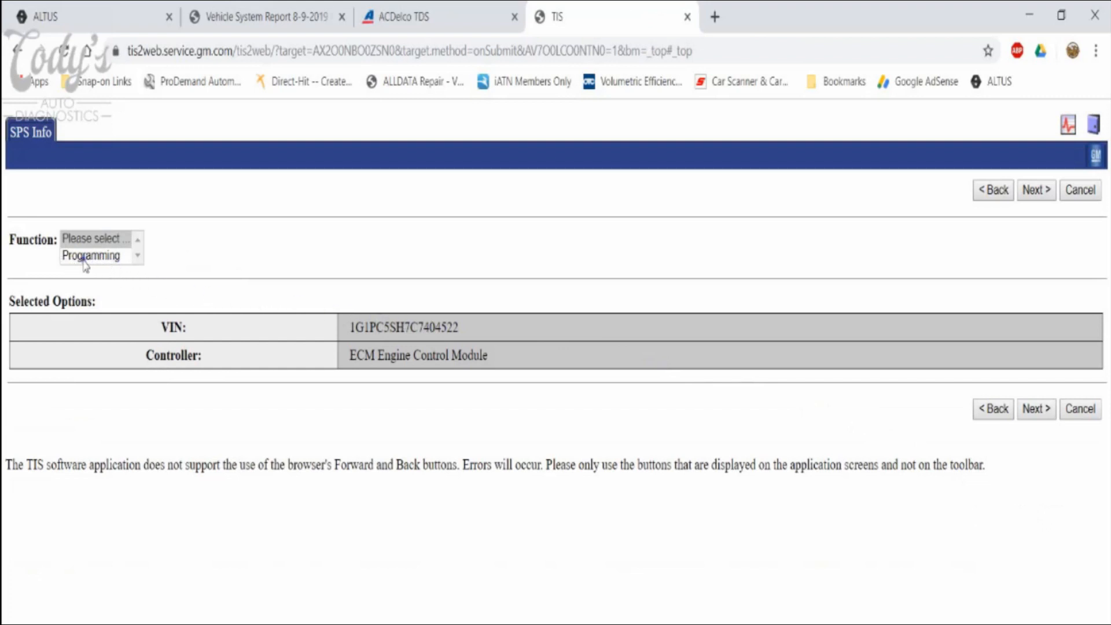
left_click(90, 255)
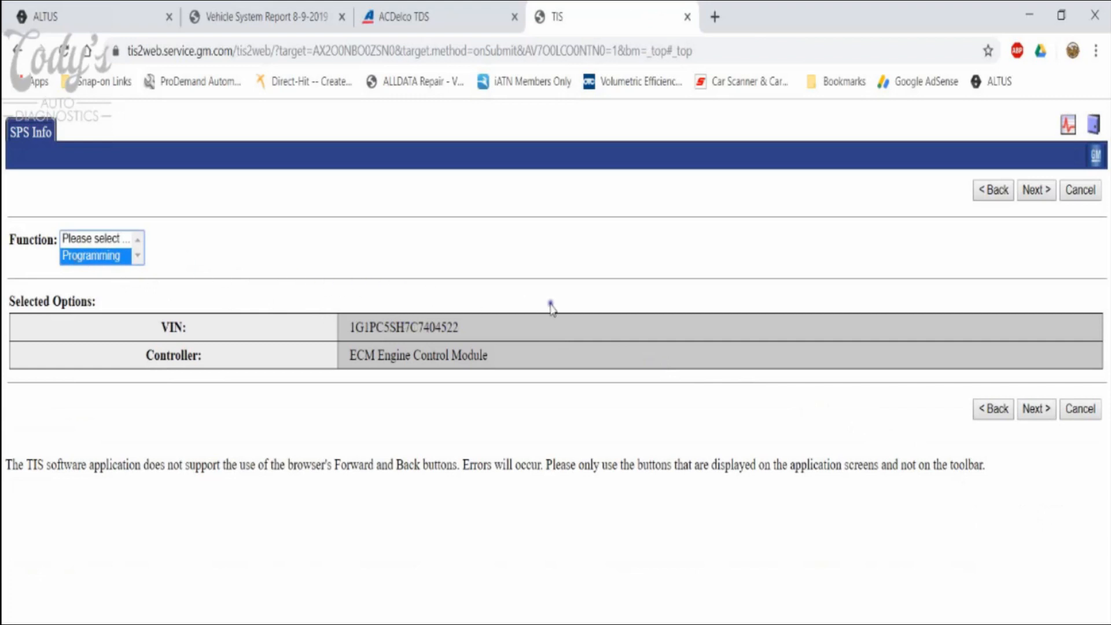
left_click(1035, 188)
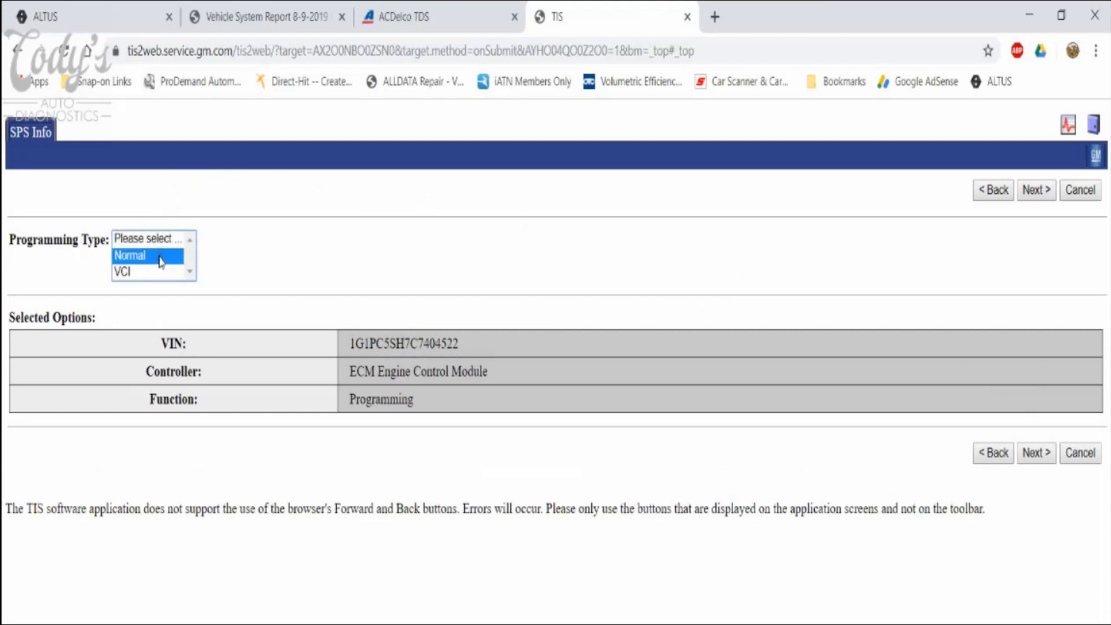
mouse_move(809, 345)
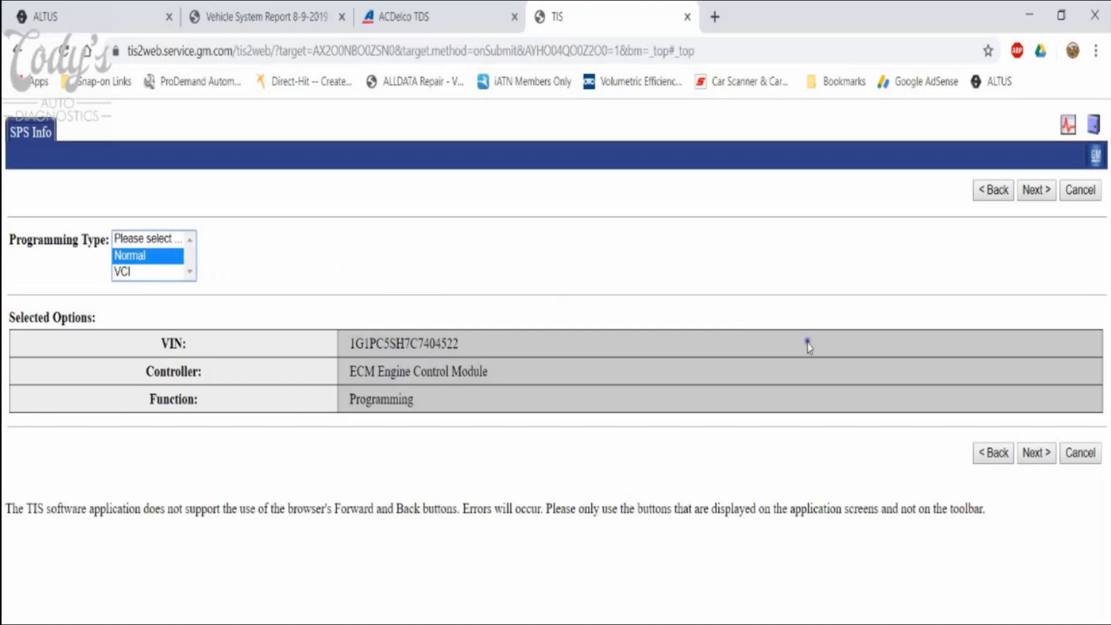
left_click(1034, 190)
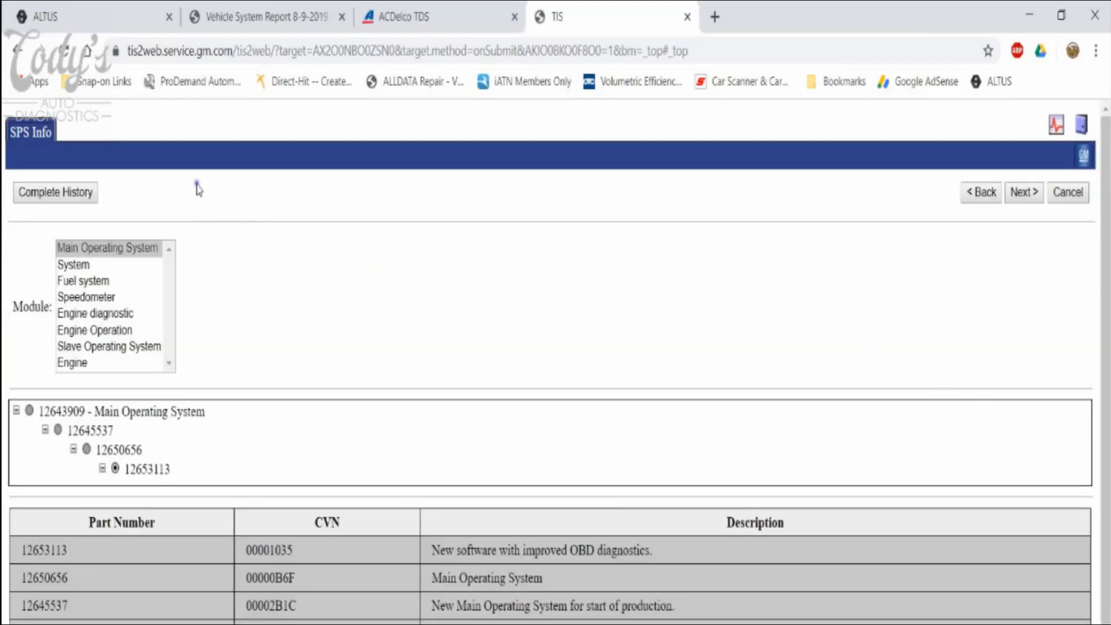
mouse_move(129, 223)
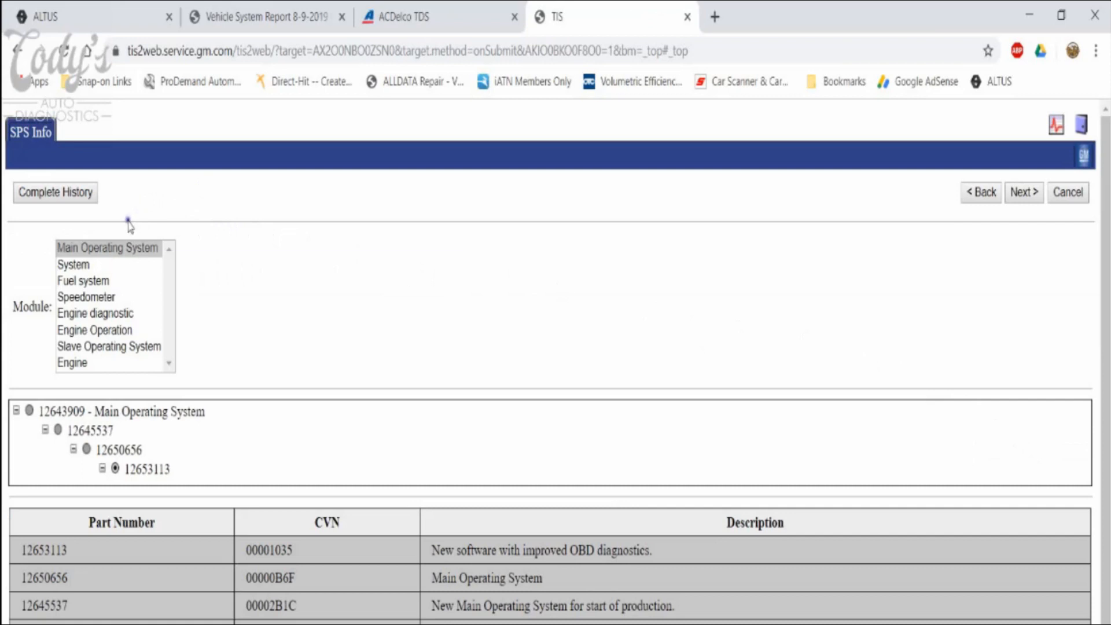
mouse_move(193, 266)
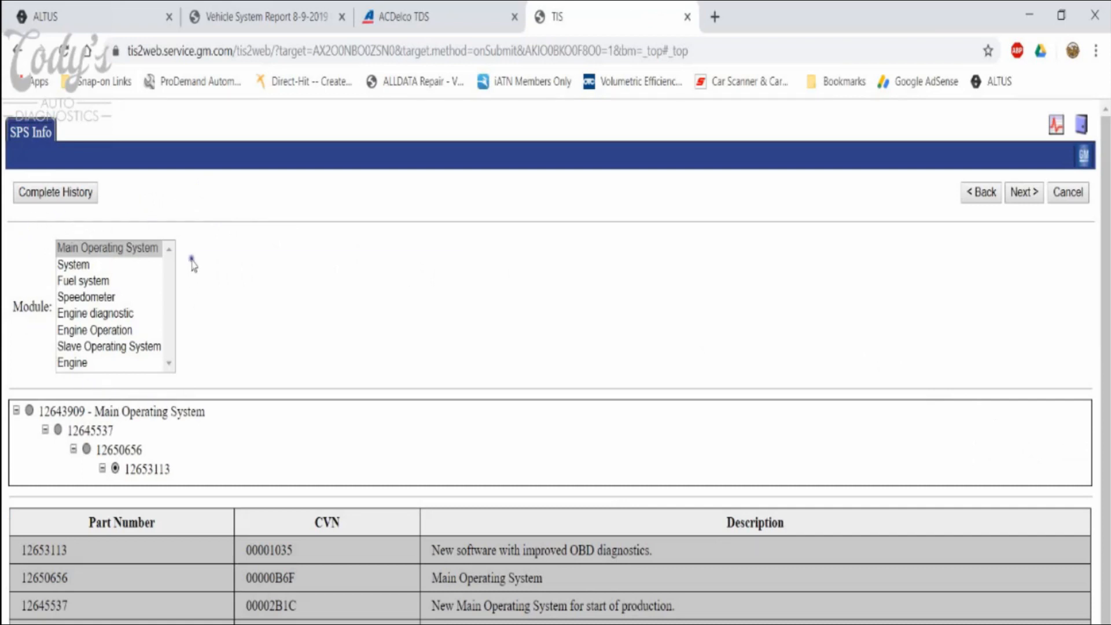
mouse_move(42, 293)
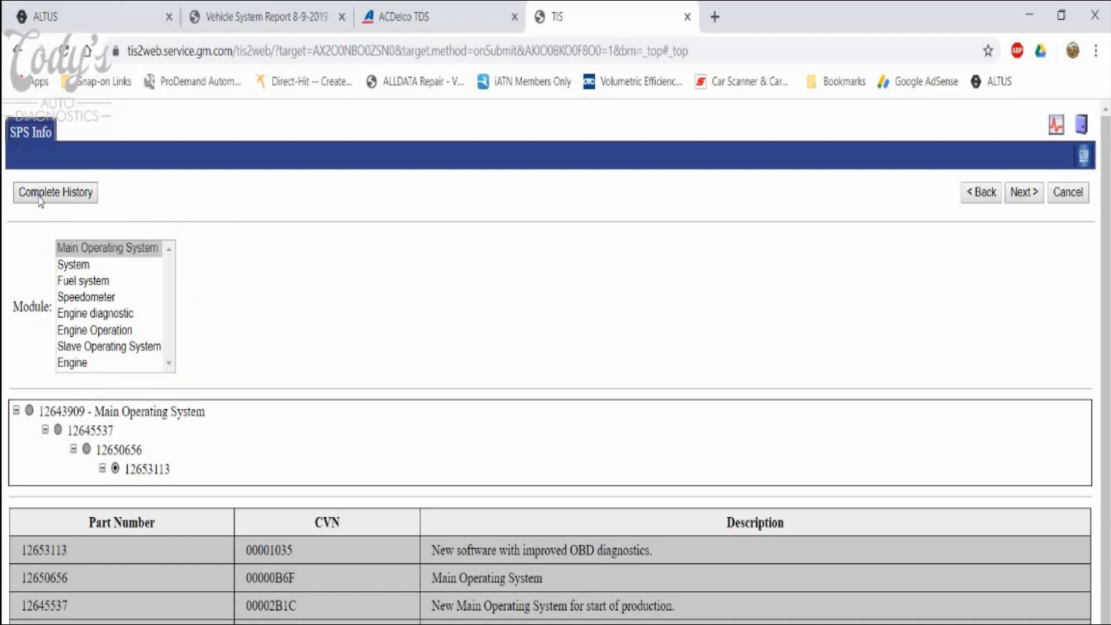
- Show the Complete History report of the ECM's calibrations in a new tab
left_click(55, 192)
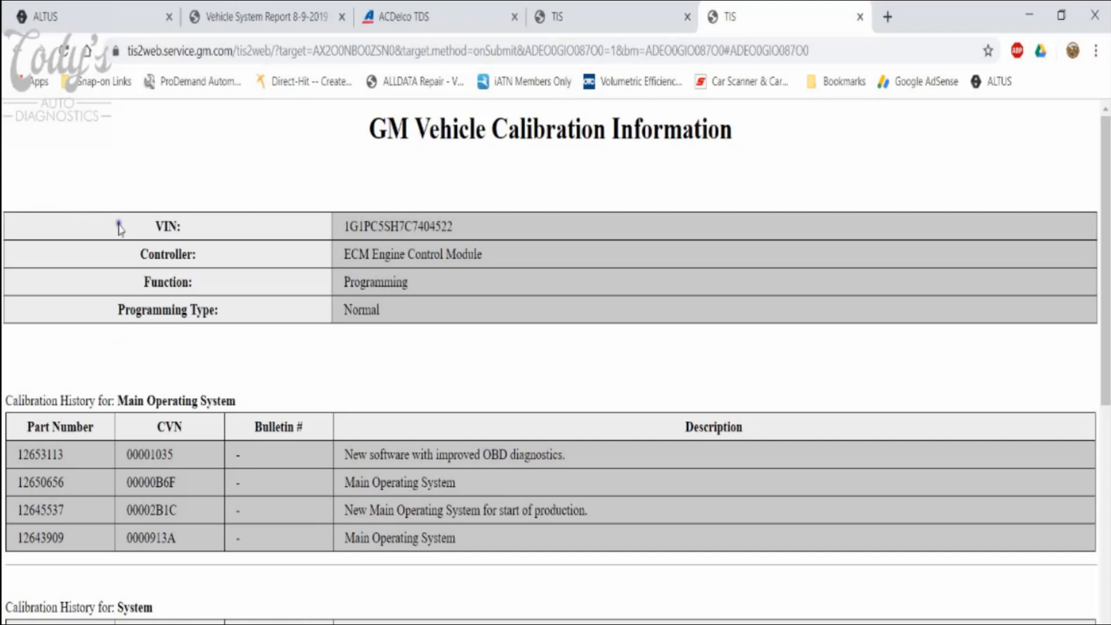
scroll("down", 3)
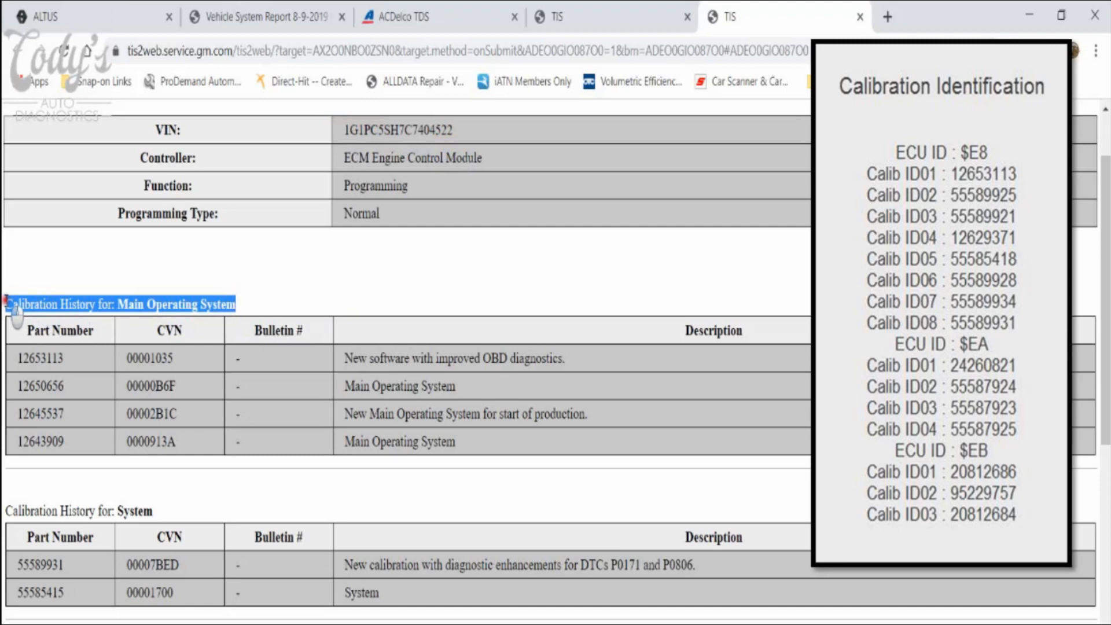
left_click(120, 304)
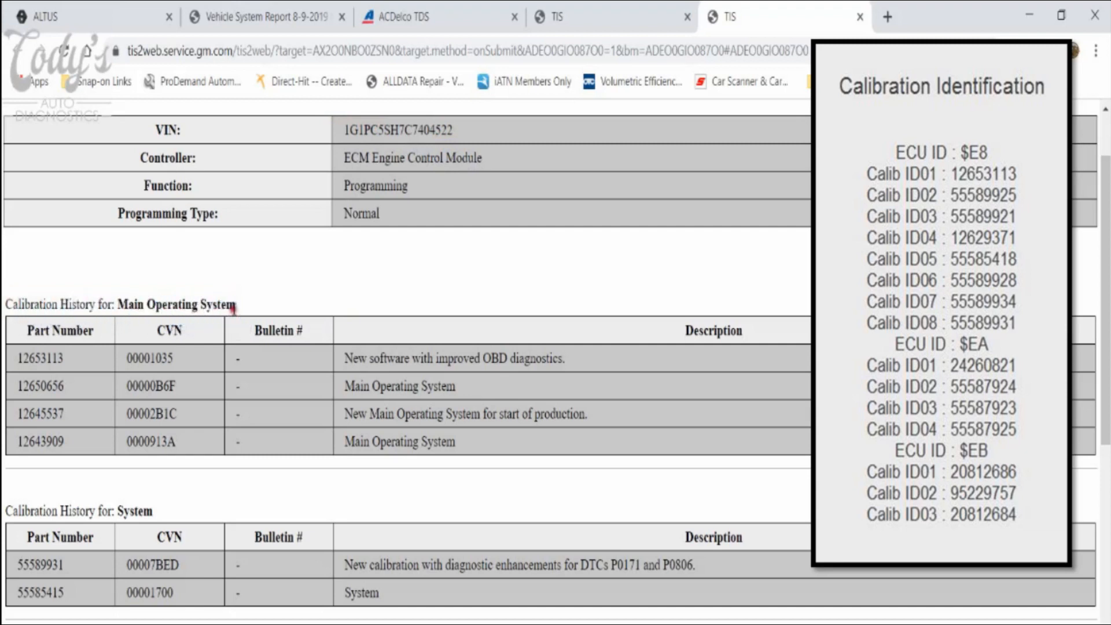
double_click(40, 358)
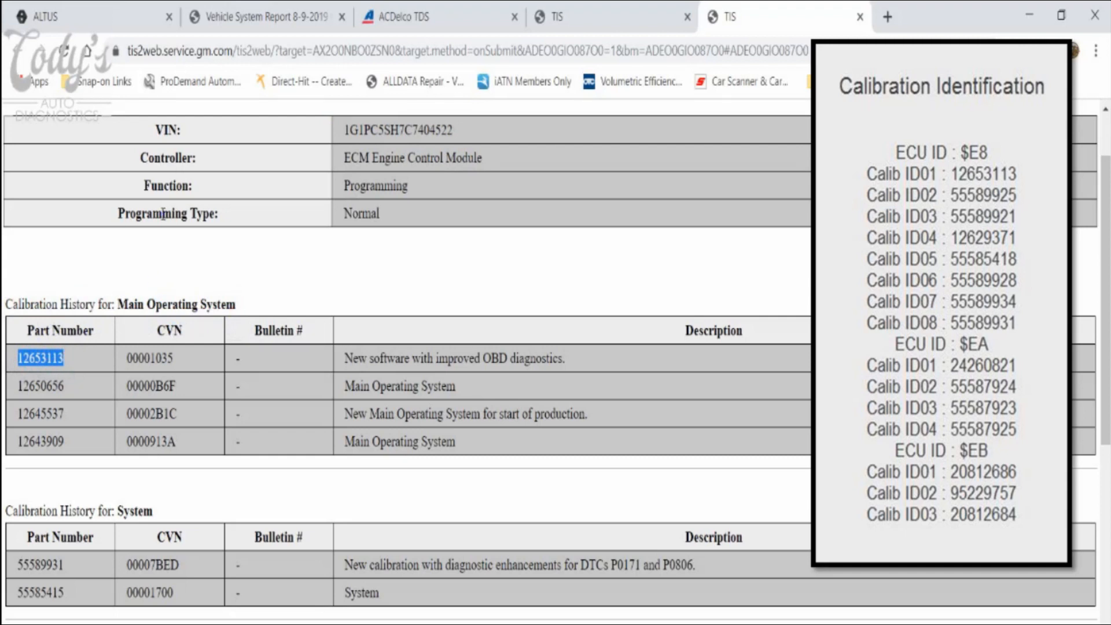
mouse_move(128, 327)
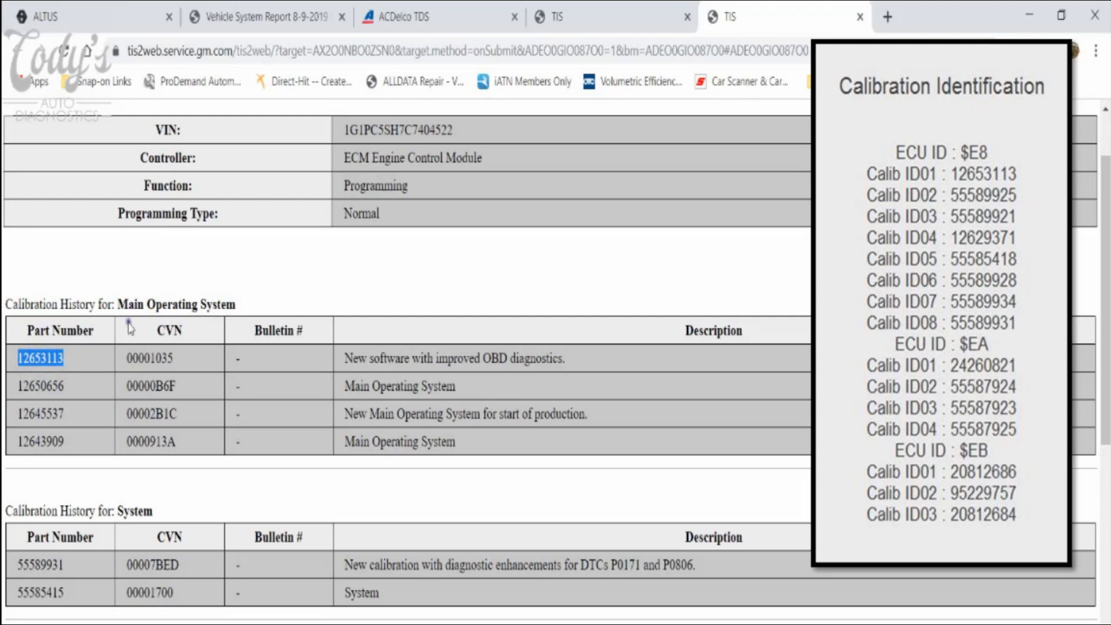
mouse_move(70, 368)
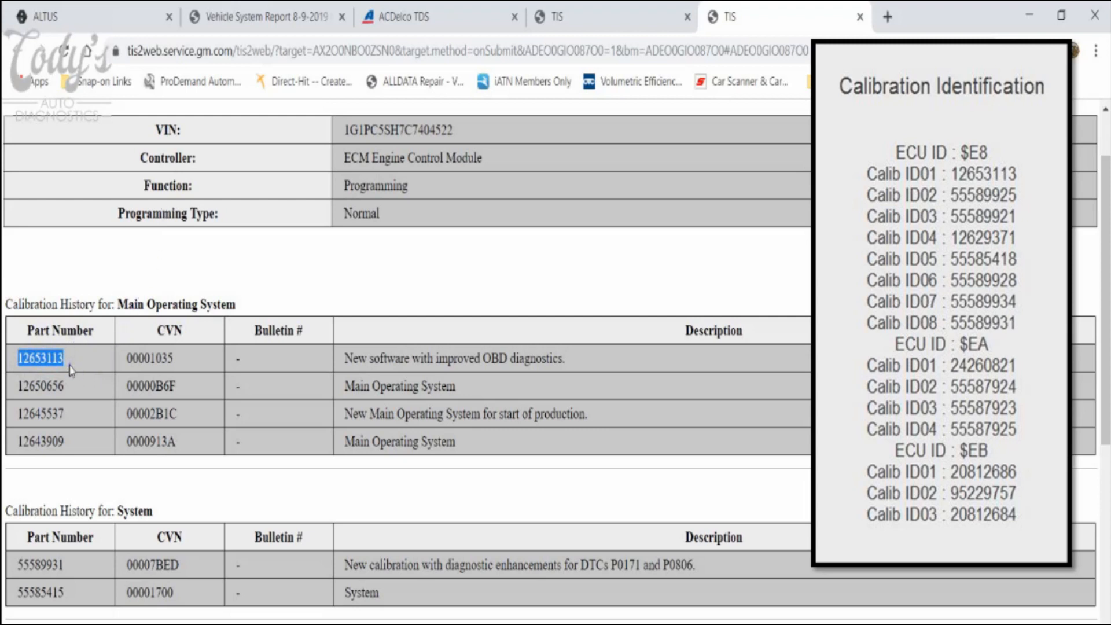
mouse_move(15, 570)
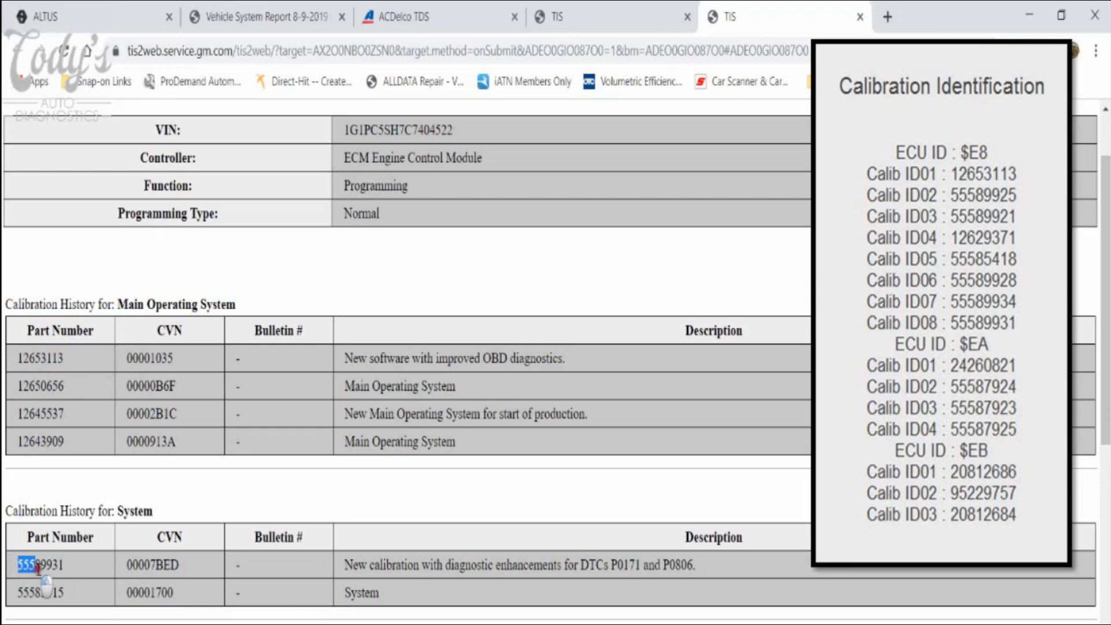
double_click(44, 564)
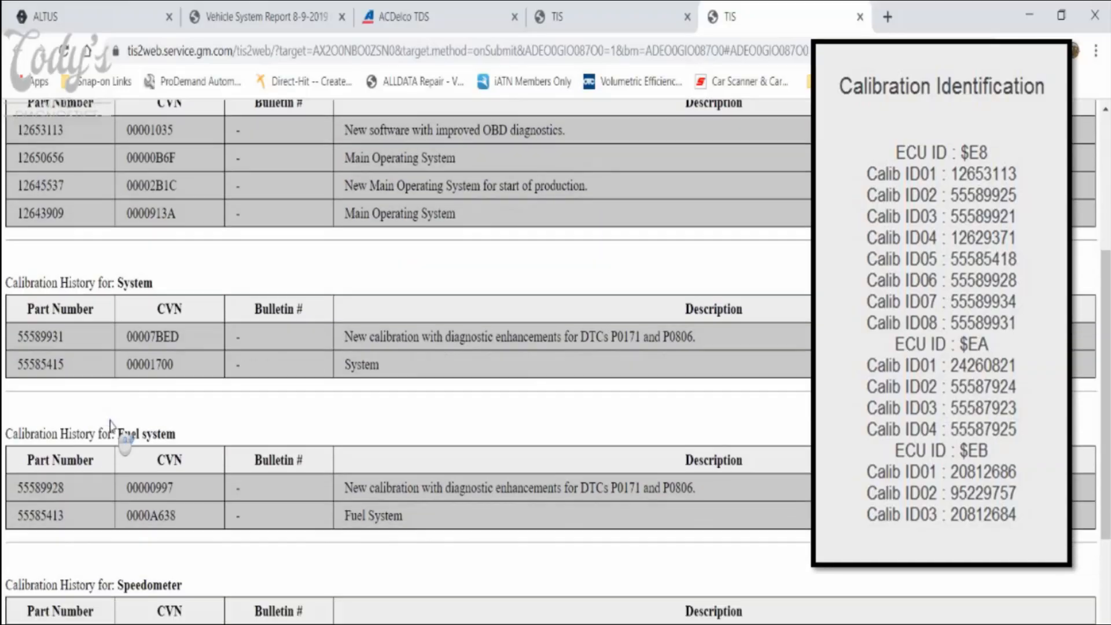
scroll("down", 3)
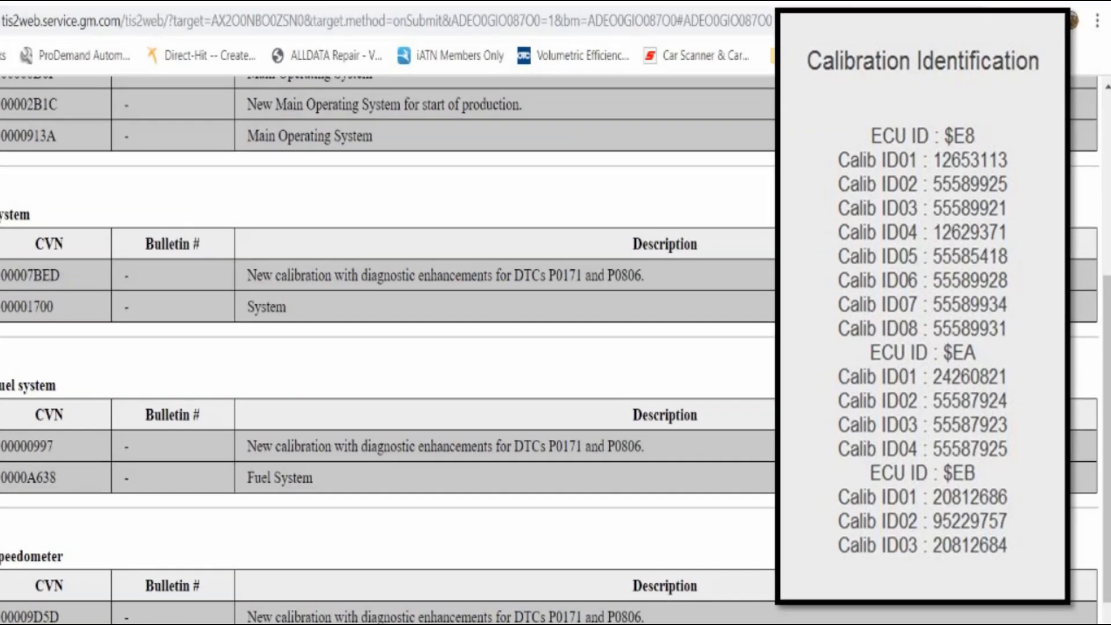
scroll("down", 3)
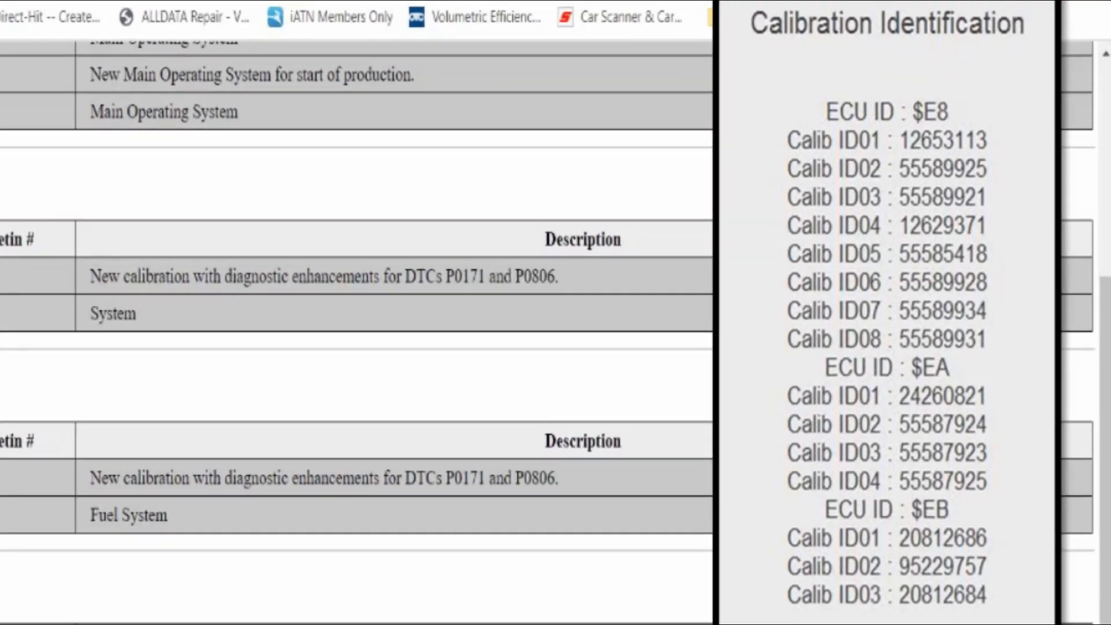
scroll("down", 3)
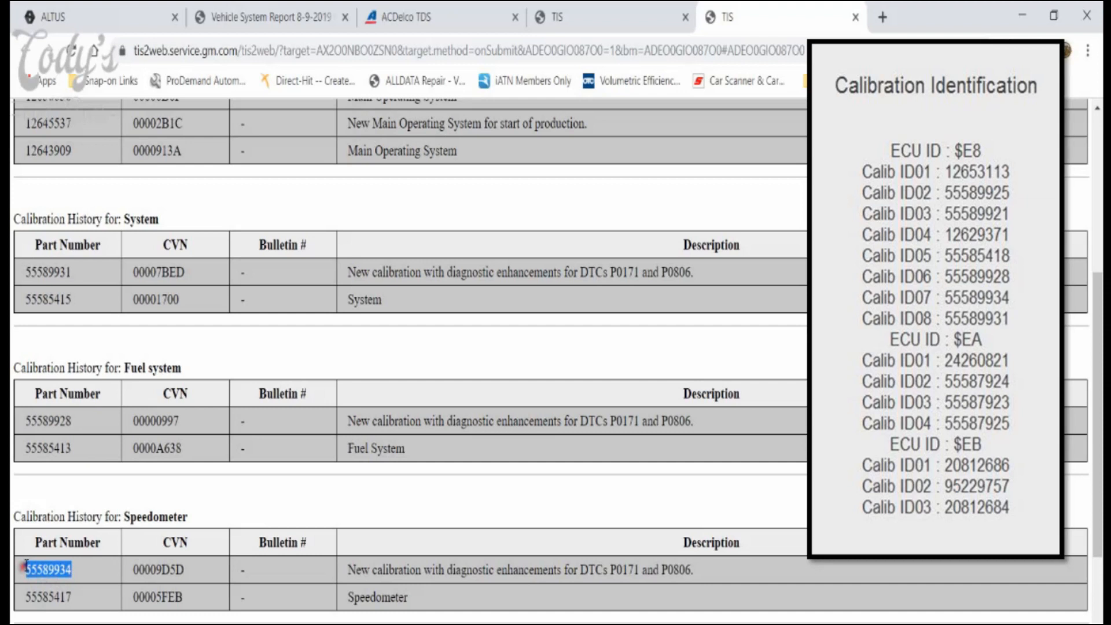
mouse_move(50, 507)
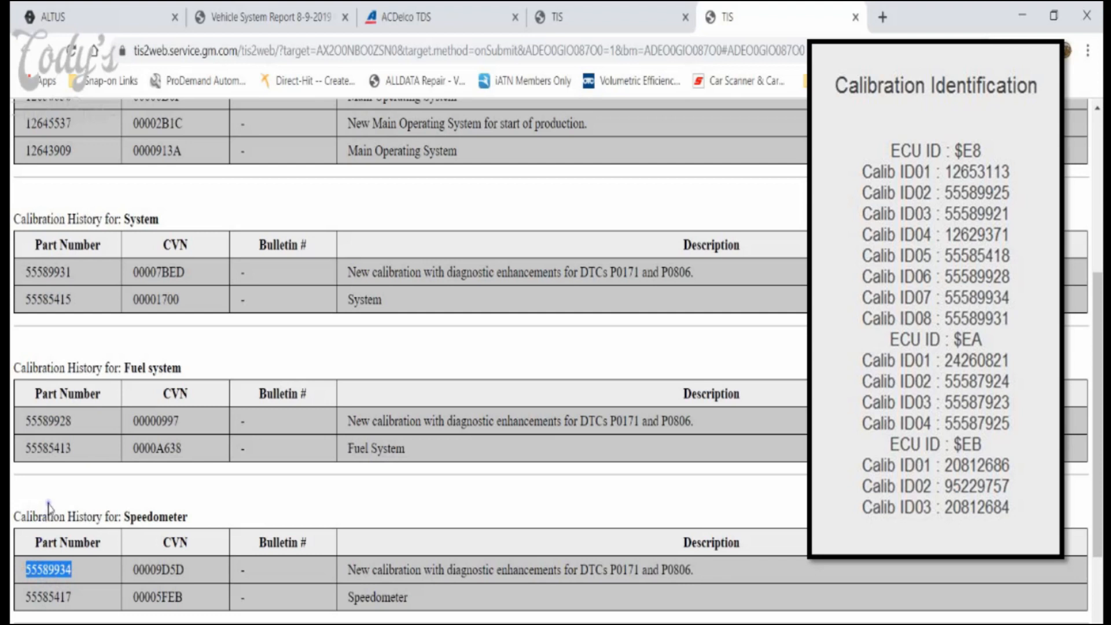
scroll("down", 3)
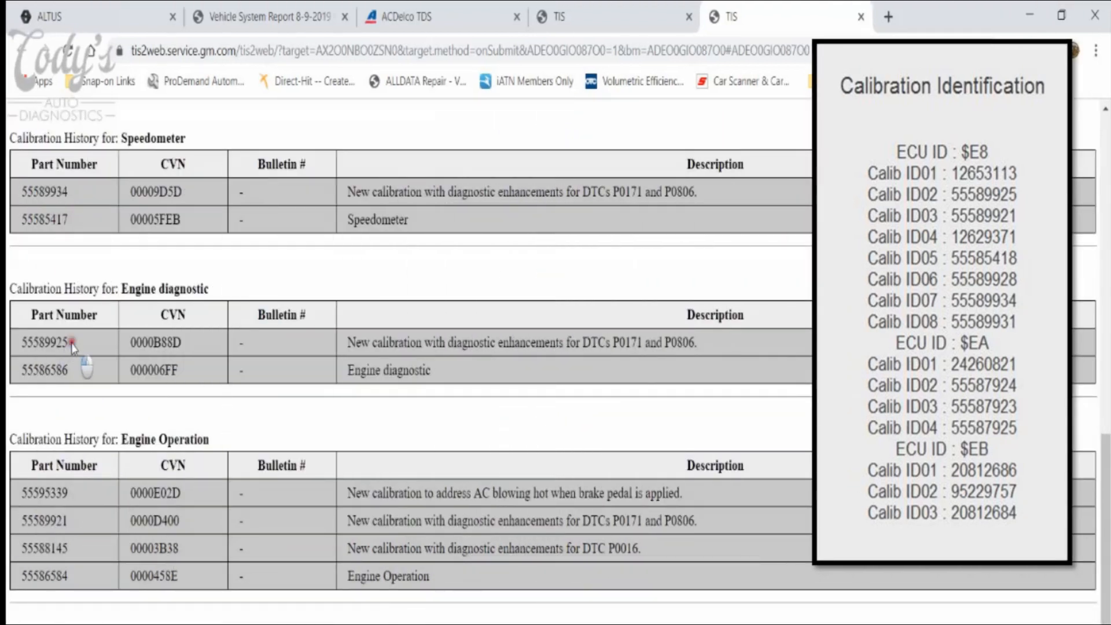
double_click(44, 343)
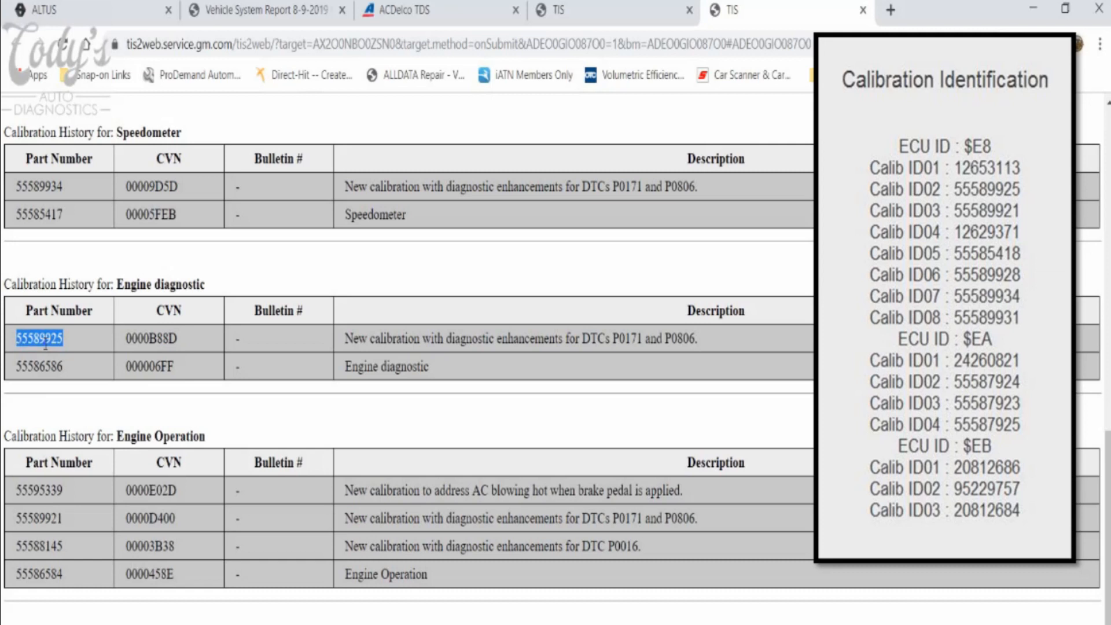
mouse_move(82, 492)
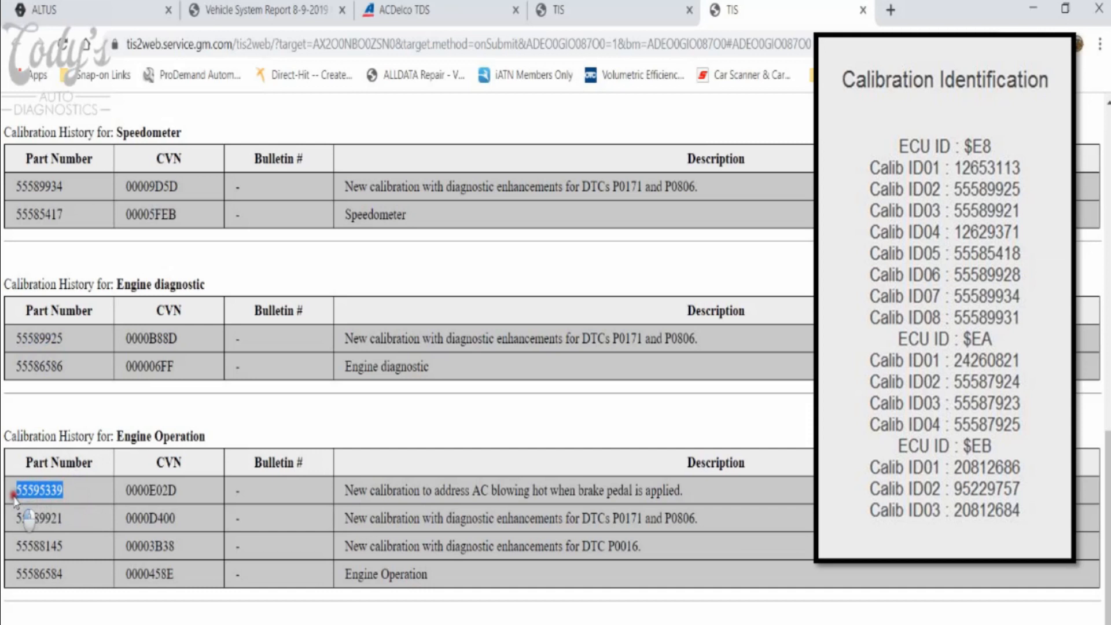
mouse_move(64, 517)
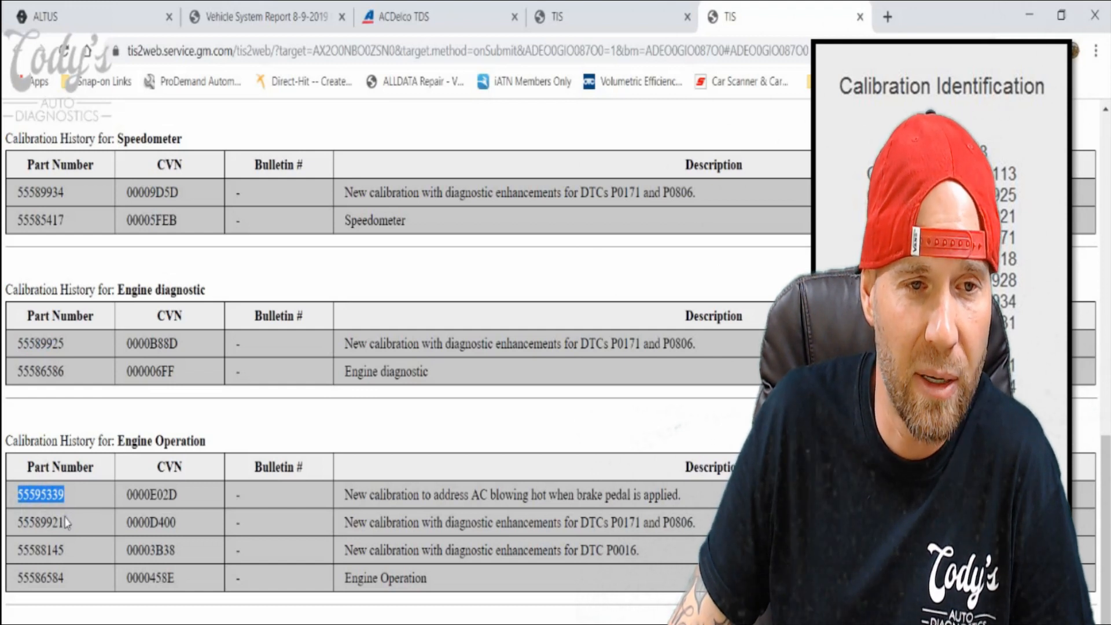
scroll("down", 3)
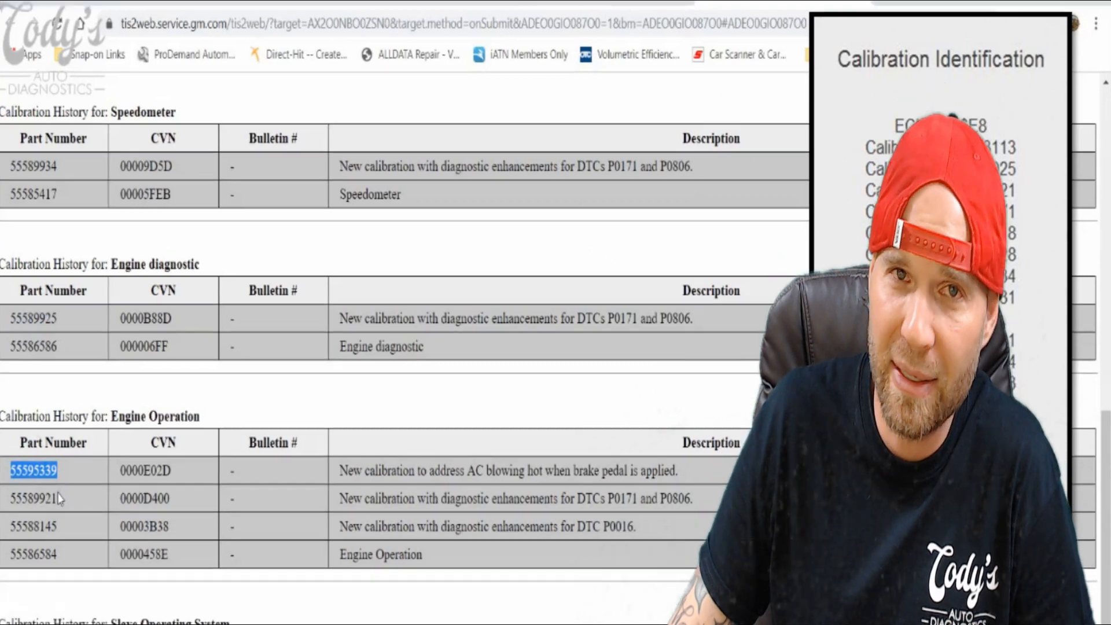
scroll("down", 3)
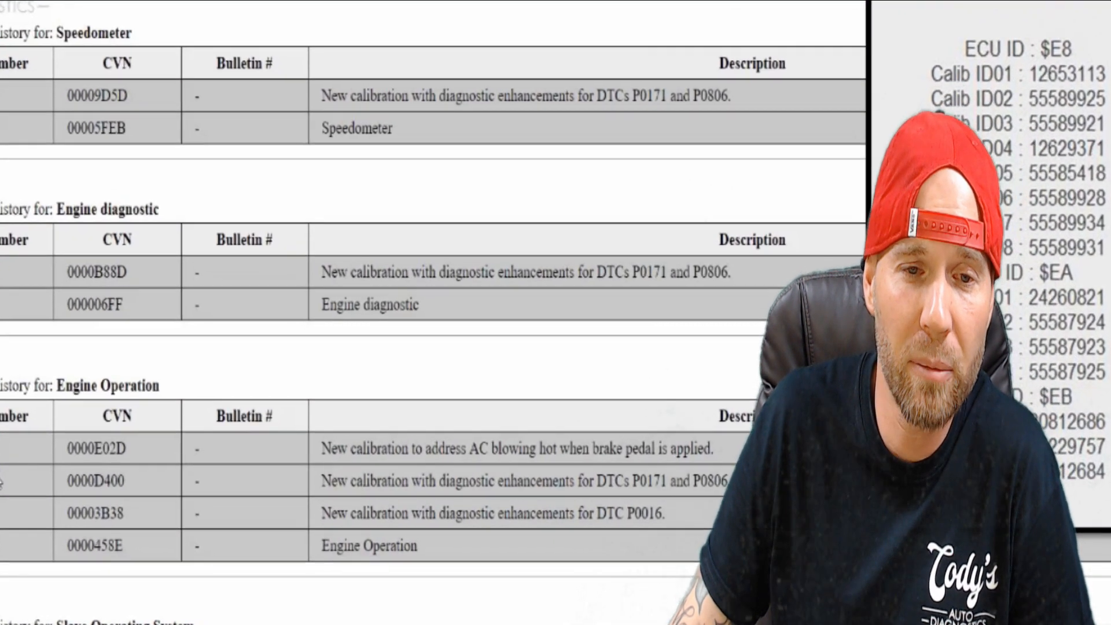
scroll("down", 3)
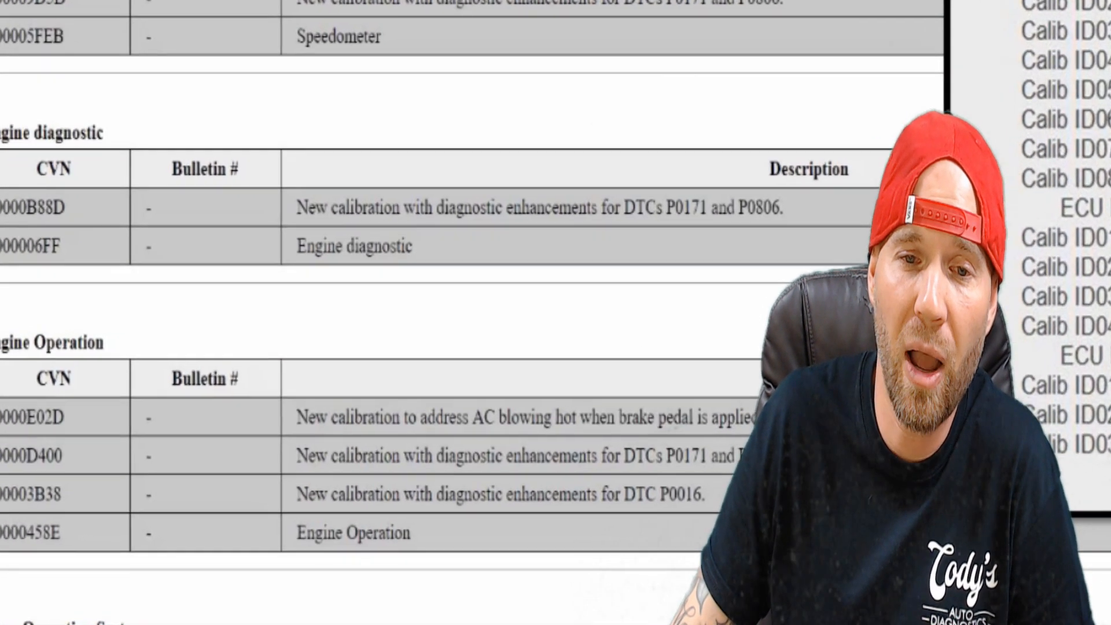